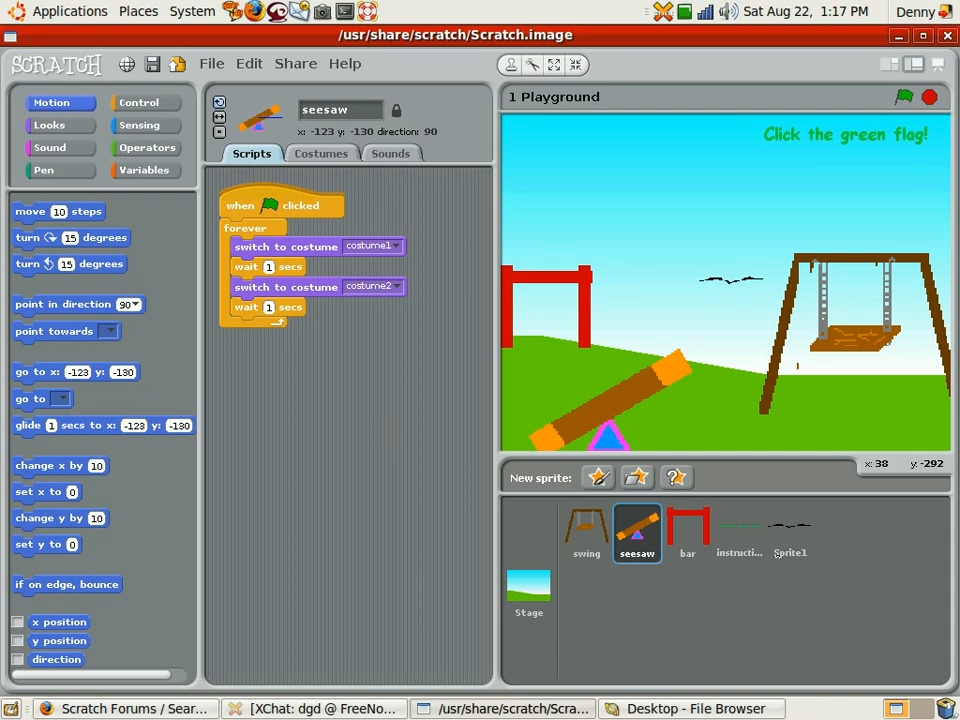
- Select the bird sprite, Sprite1, in the sprite list
left_click(789, 535)
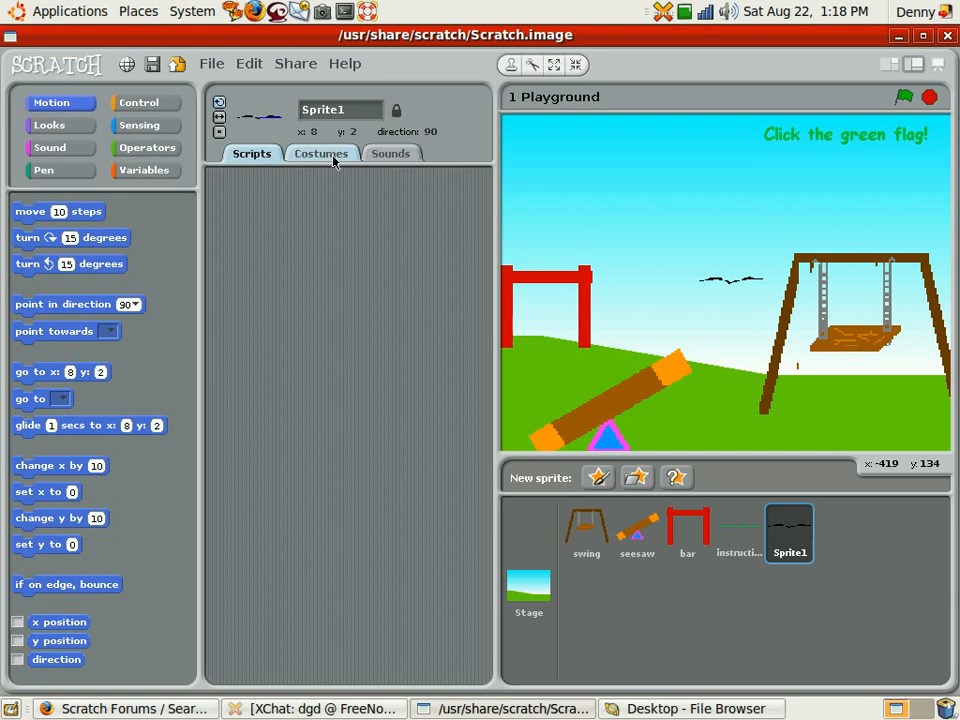
- Show Sprite1's four bird costumes and drag the bird toward the upper-left sky
left_click(321, 153)
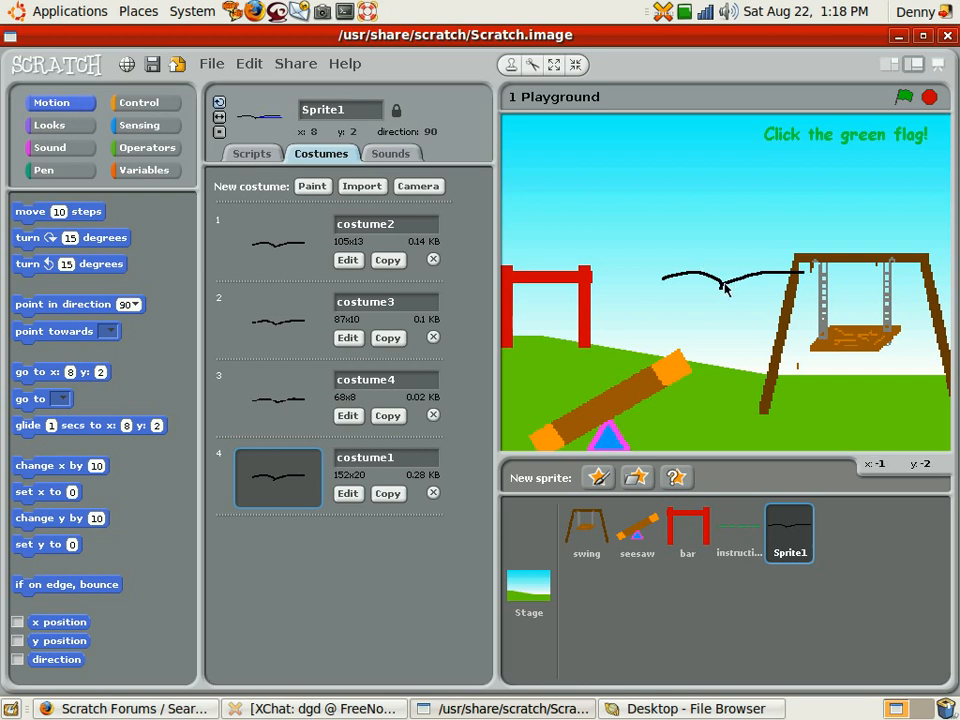
left_click_drag(725, 285, 590, 230)
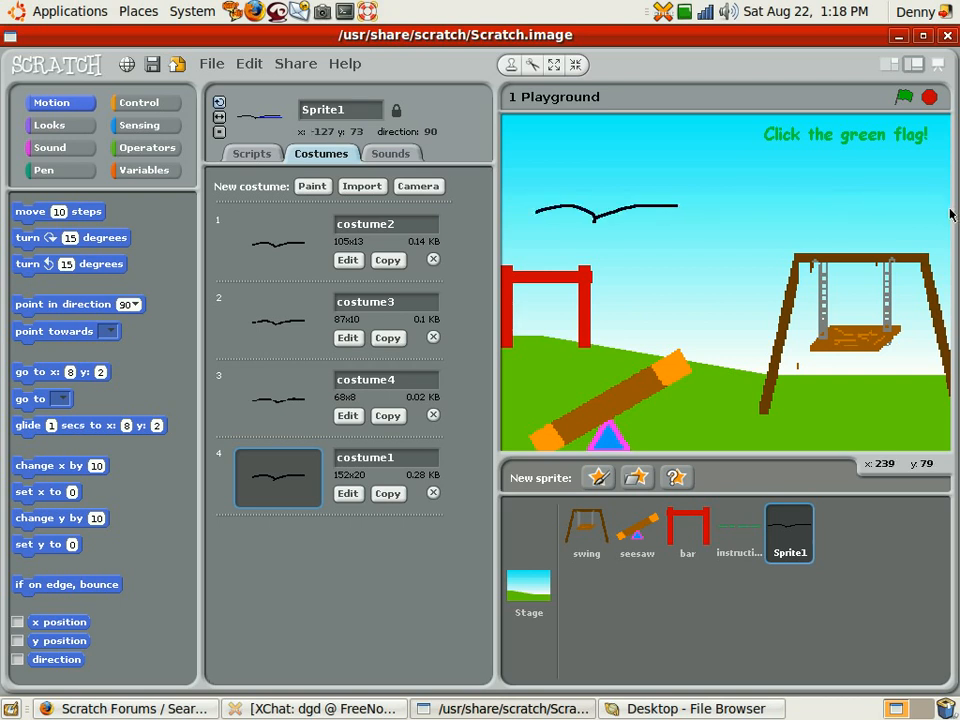
mouse_move(949, 214)
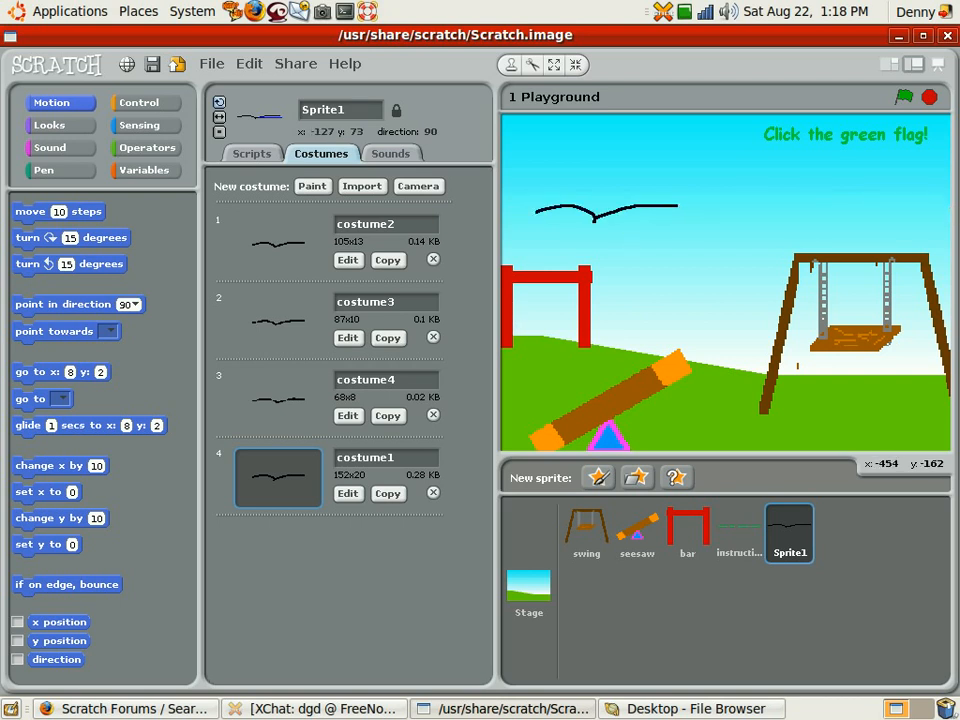
left_click(278, 244)
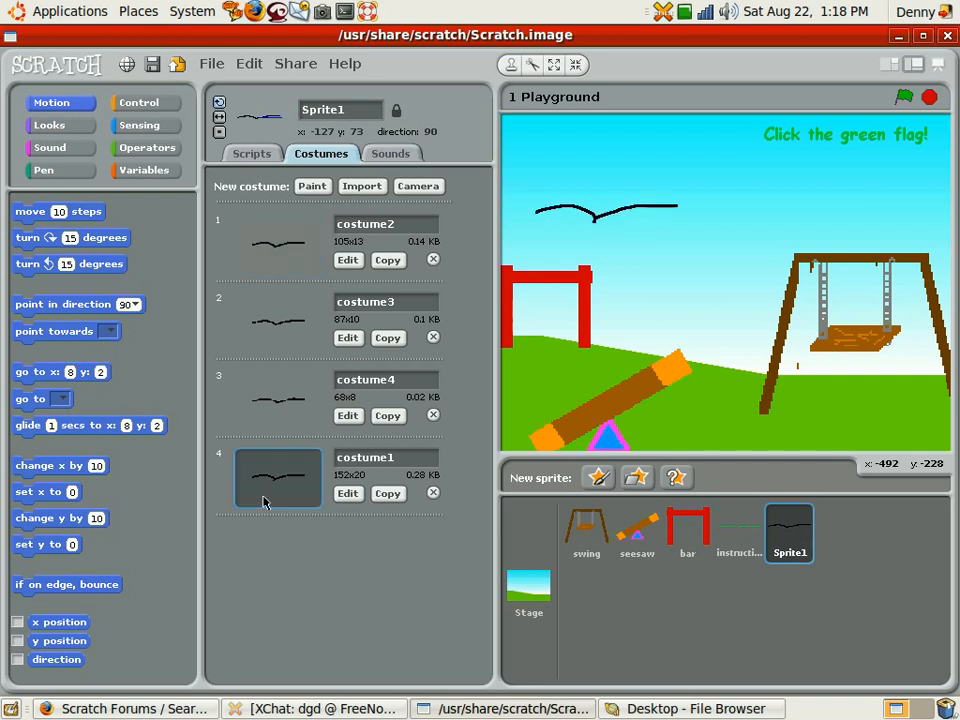
- Switch the bird to costume2 and drag it to the stage's top-right corner
left_click(278, 252)
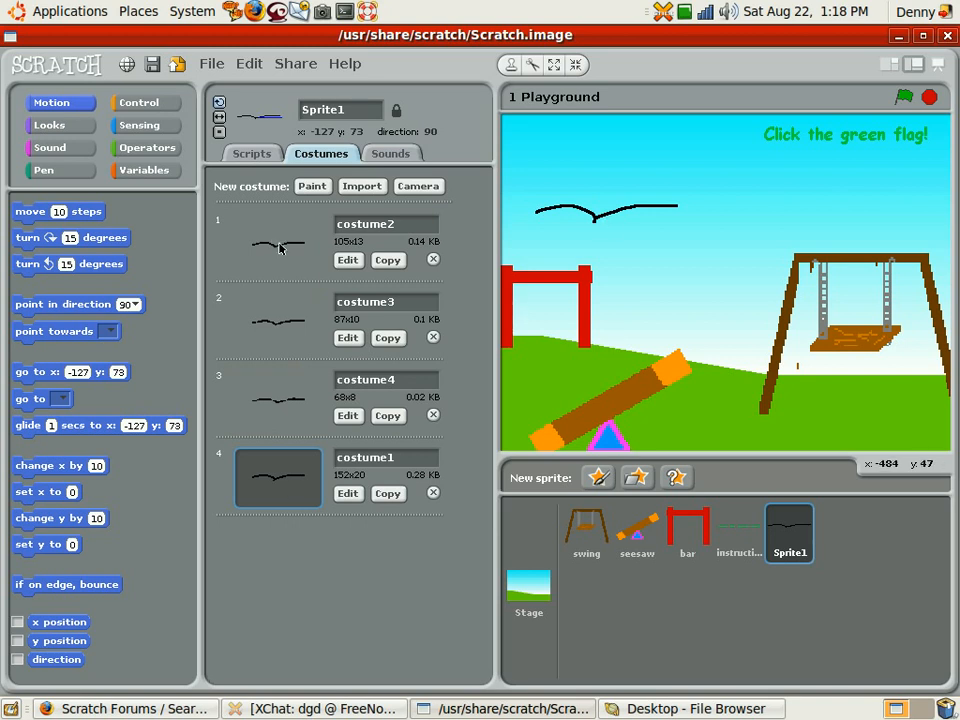
left_click(278, 322)
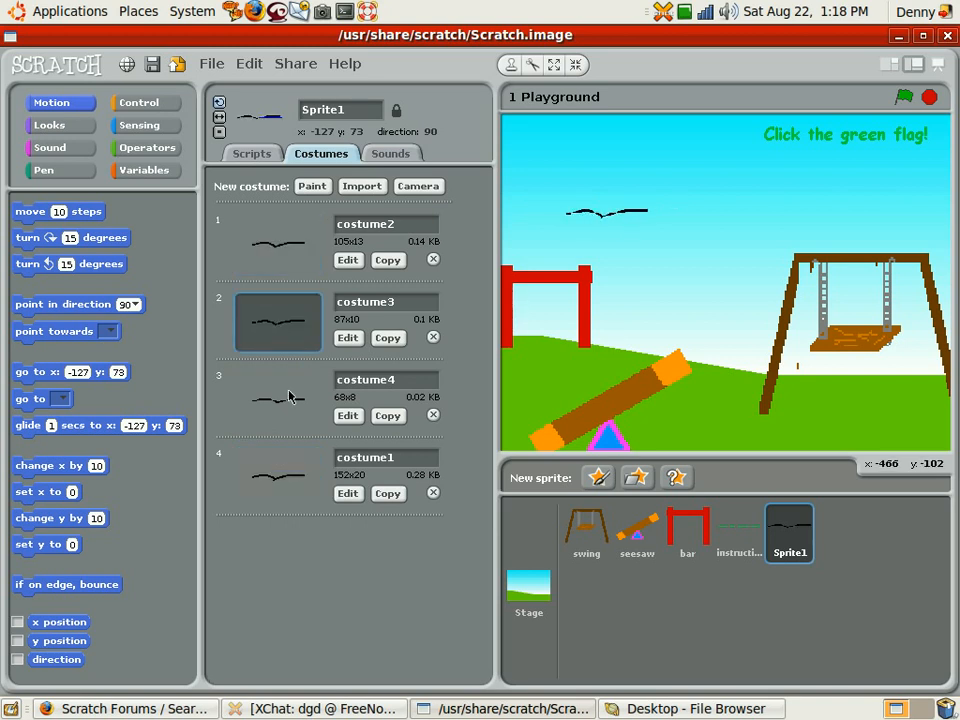
left_click(278, 478)
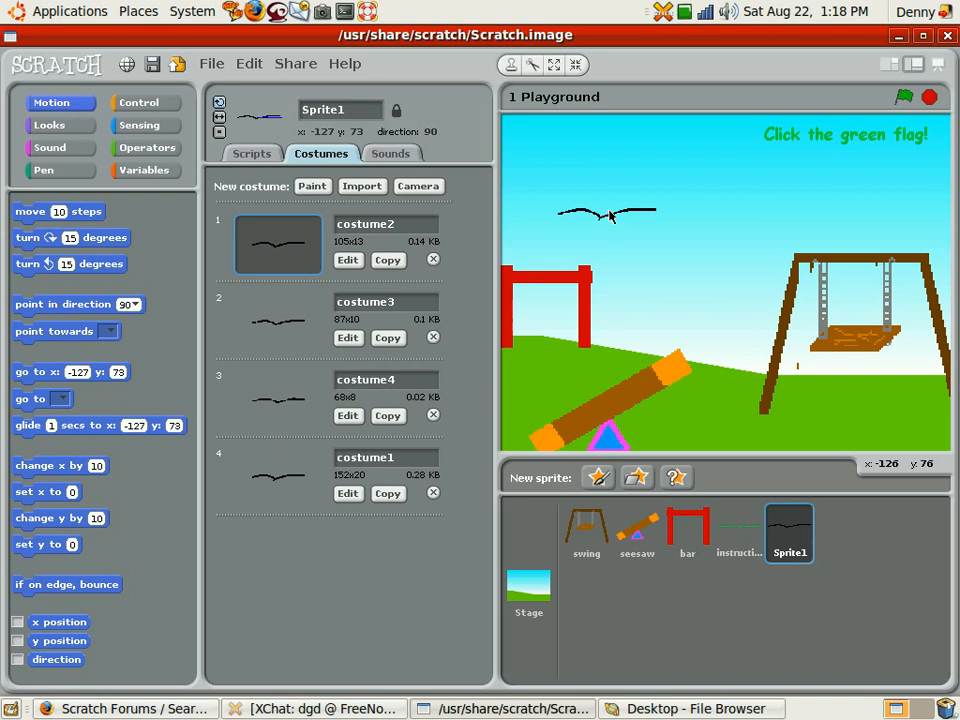
left_click_drag(605, 213, 765, 208)
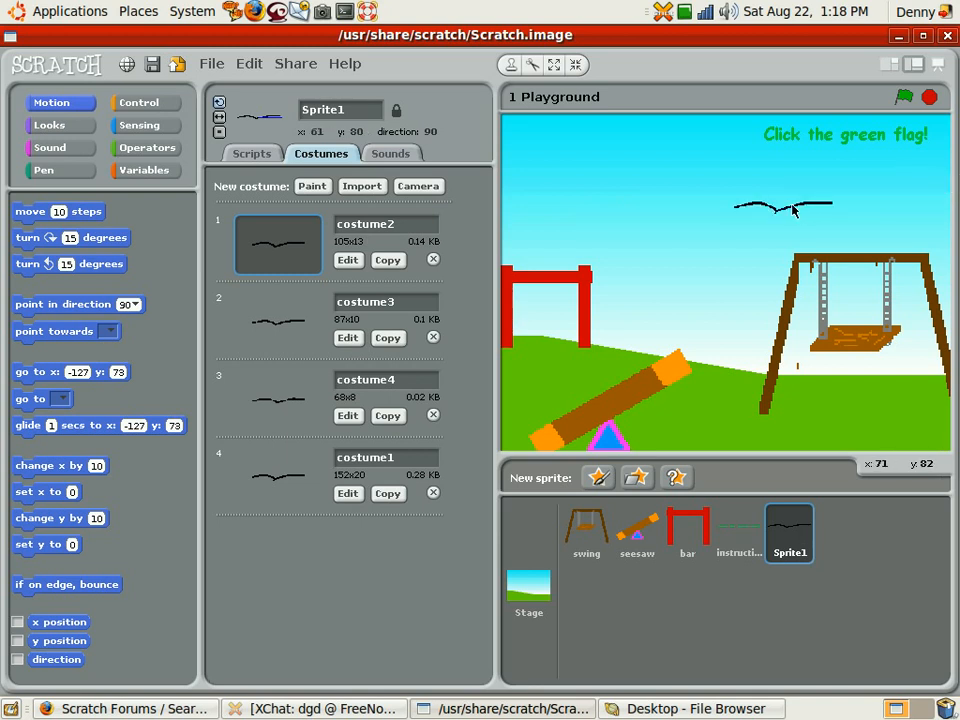
left_click_drag(785, 208, 880, 155)
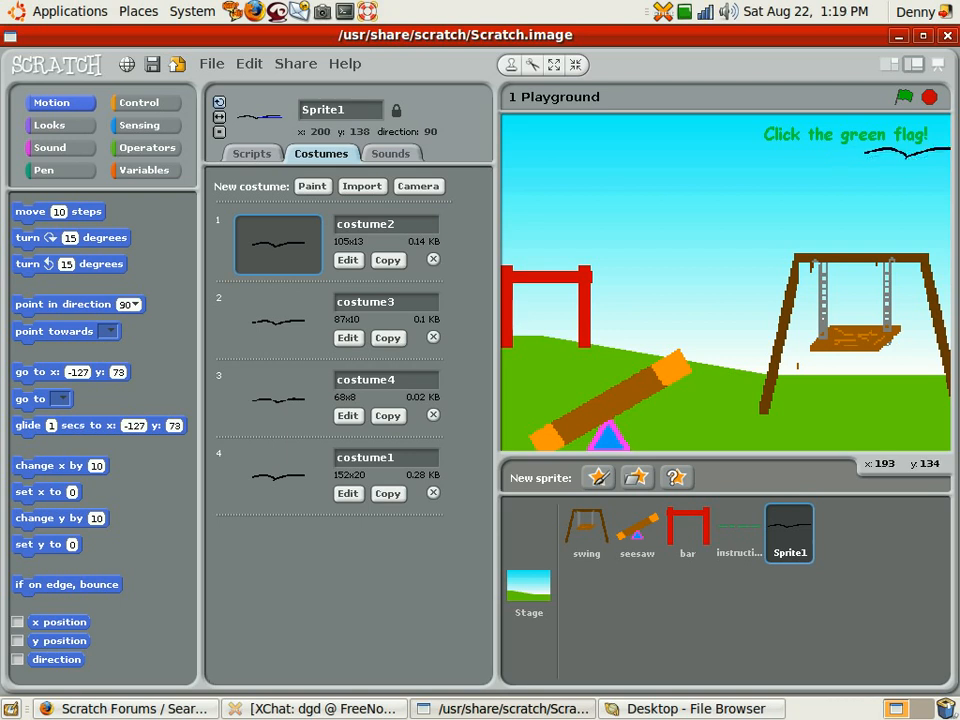
- Build a 'when green flag clicked' hat block atop a 'move 10 steps' block
left_click(251, 153)
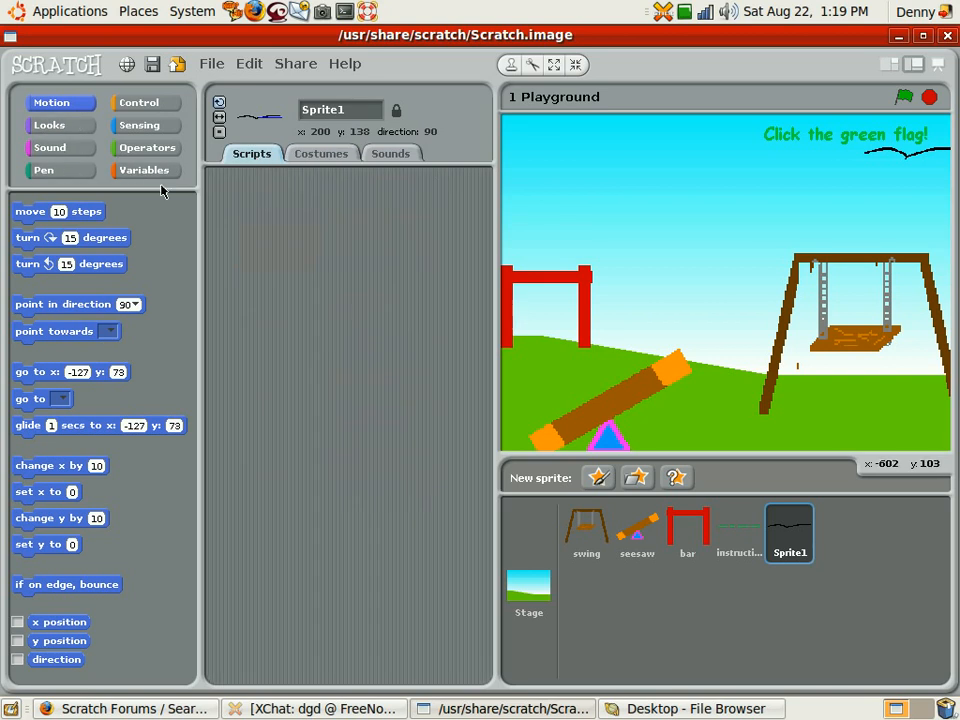
left_click(147, 147)
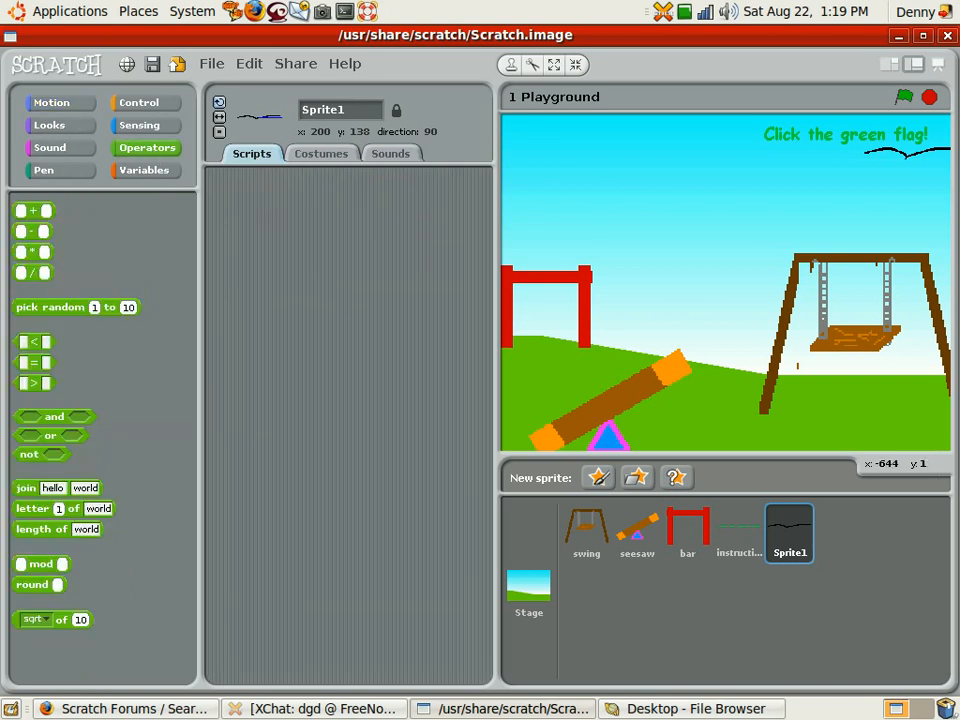
left_click(51, 102)
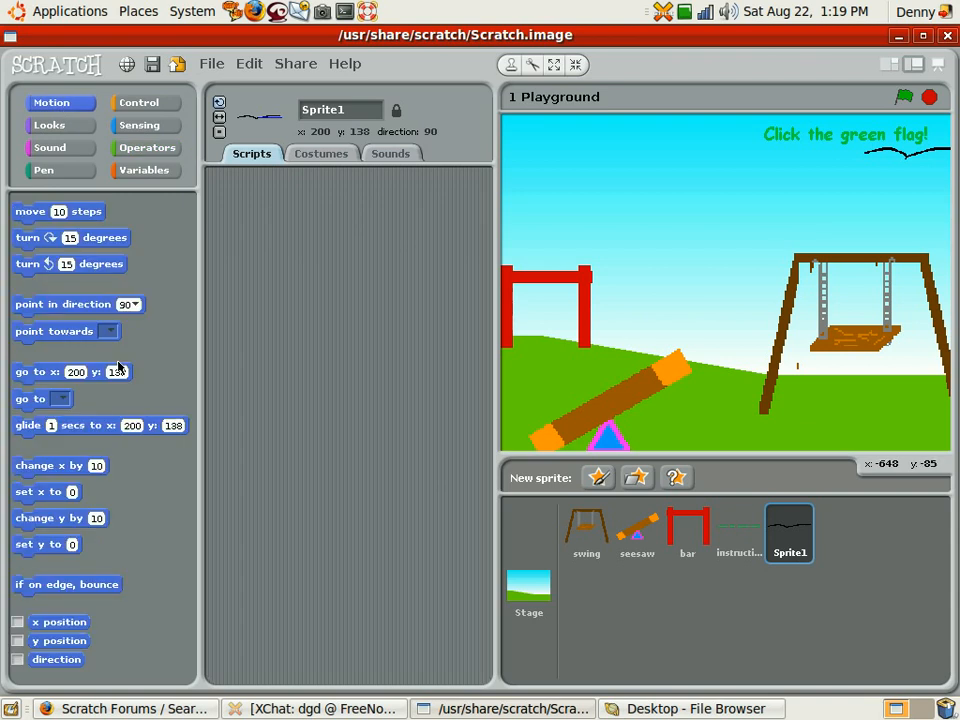
mouse_move(83, 222)
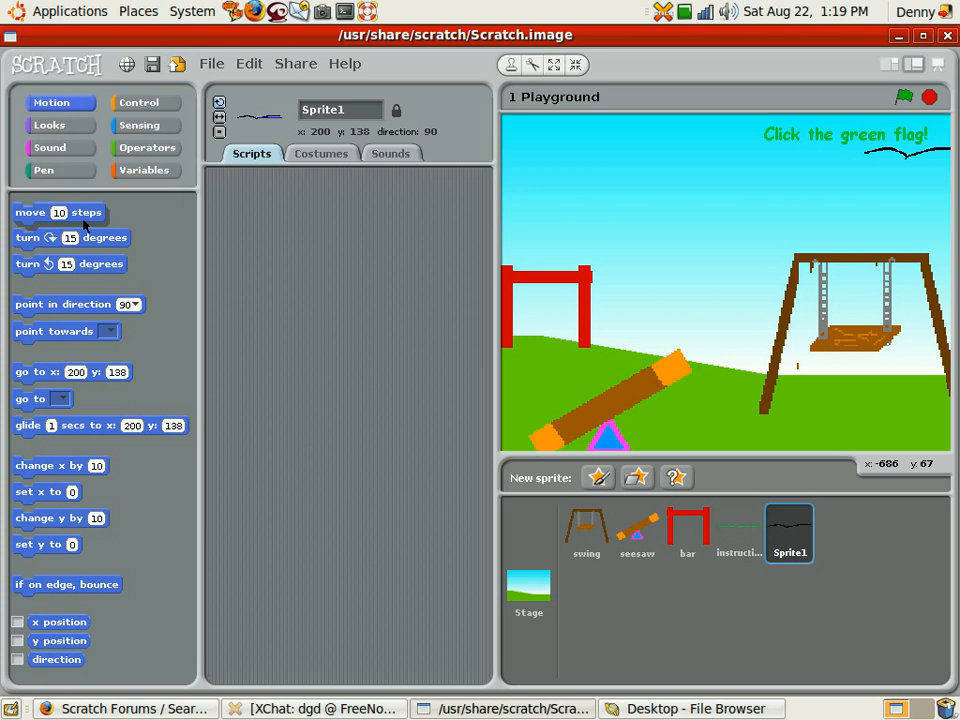
left_click_drag(58, 212, 307, 265)
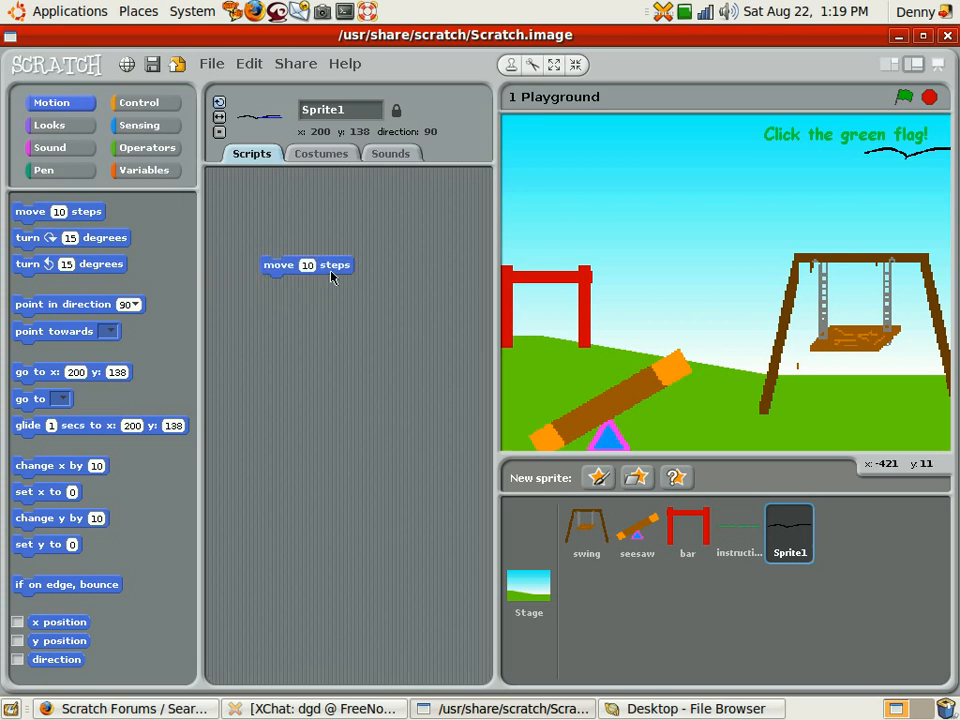
left_click(138, 102)
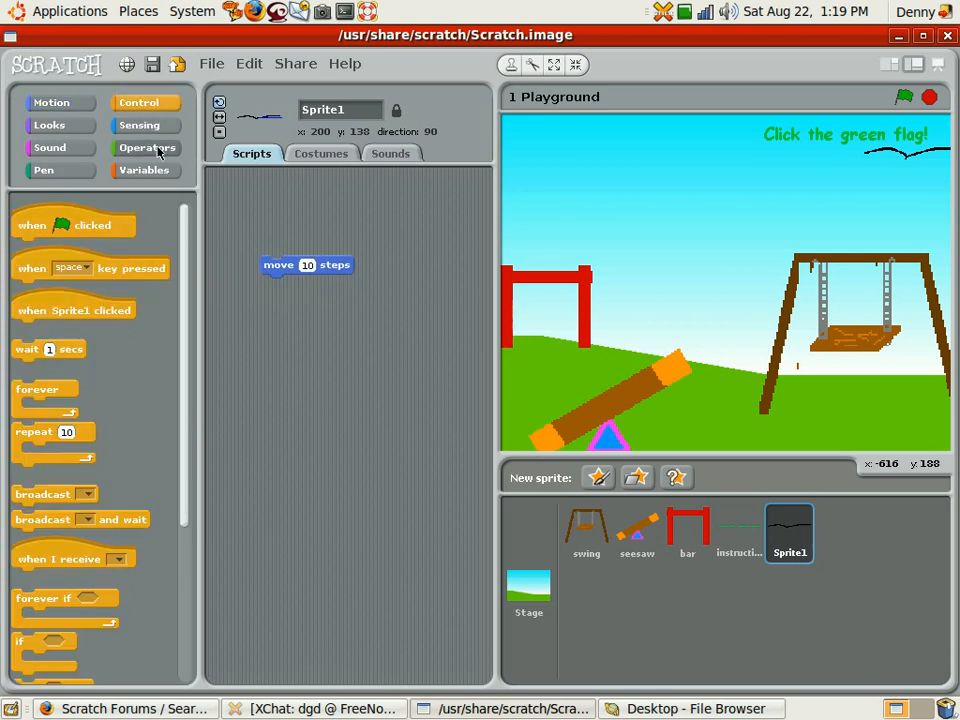
left_click_drag(73, 225, 328, 225)
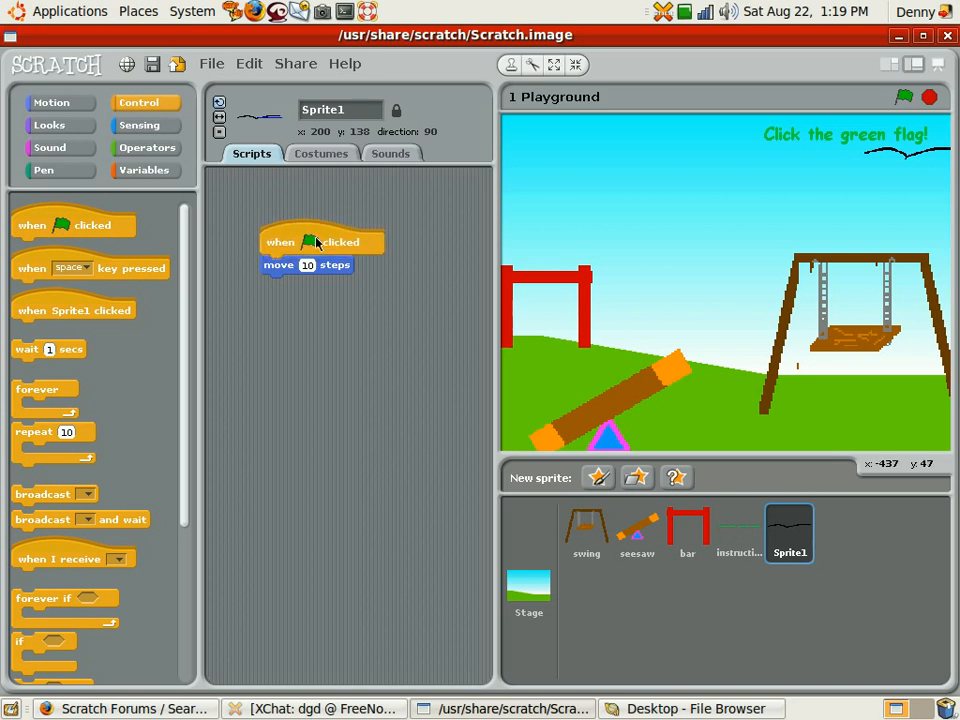
mouse_move(316, 322)
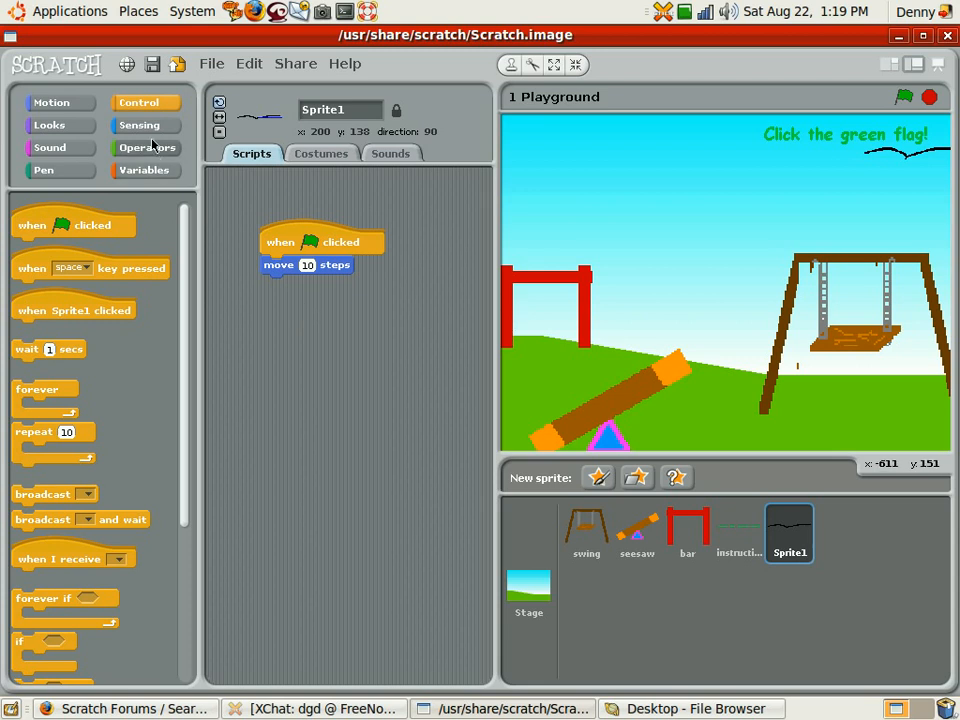
- Snap 'next costume' and then 'play sound' beneath 'move 10 steps'
left_click(139, 124)
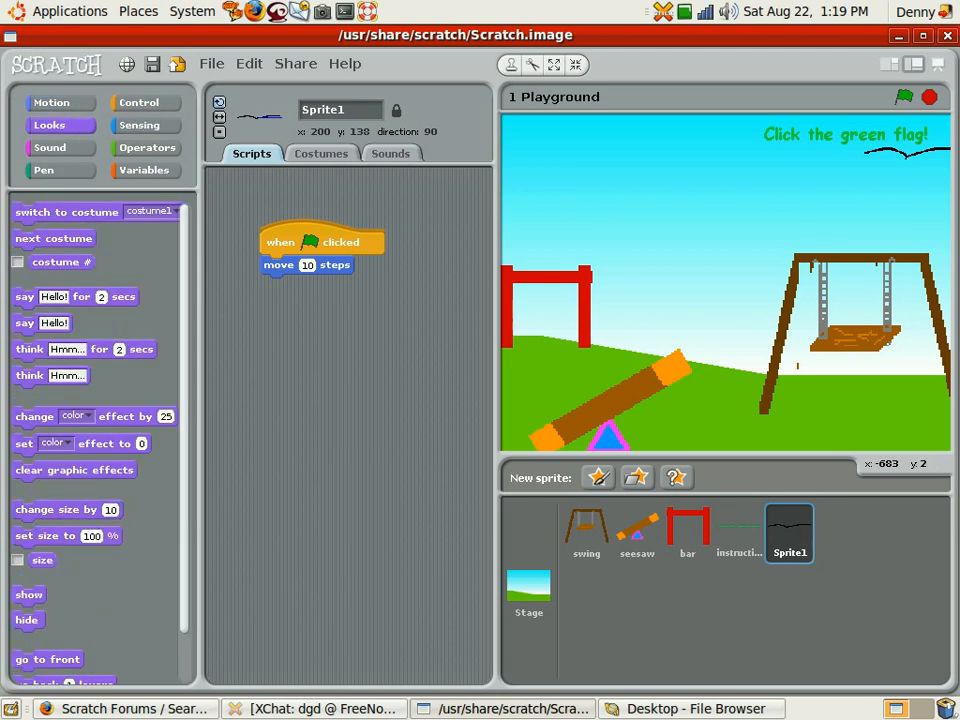
mouse_move(60, 218)
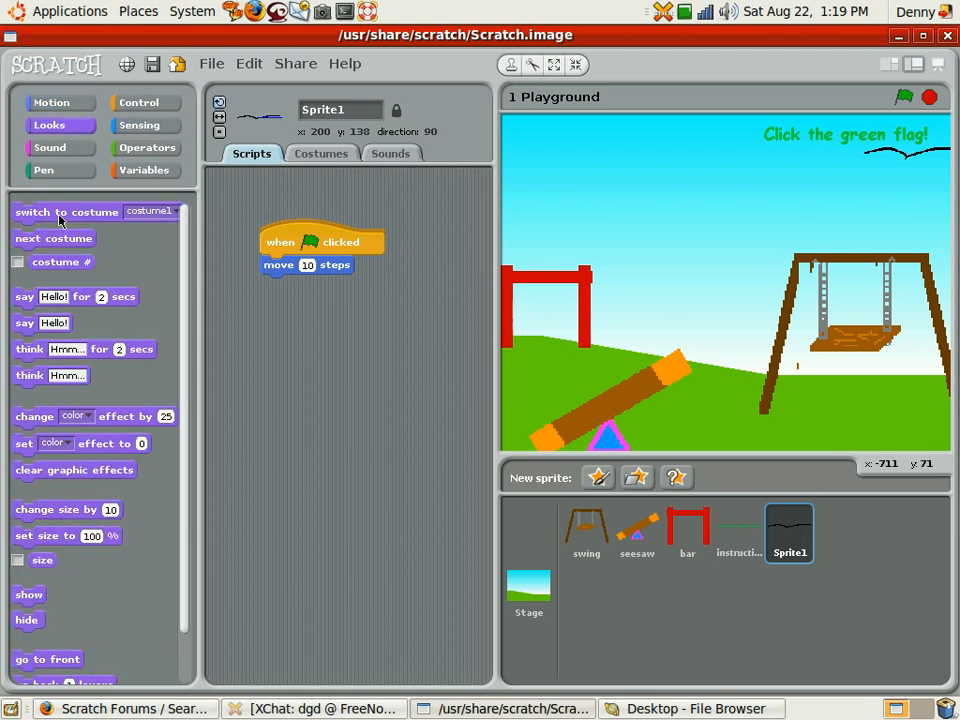
left_click_drag(53, 238, 307, 277)
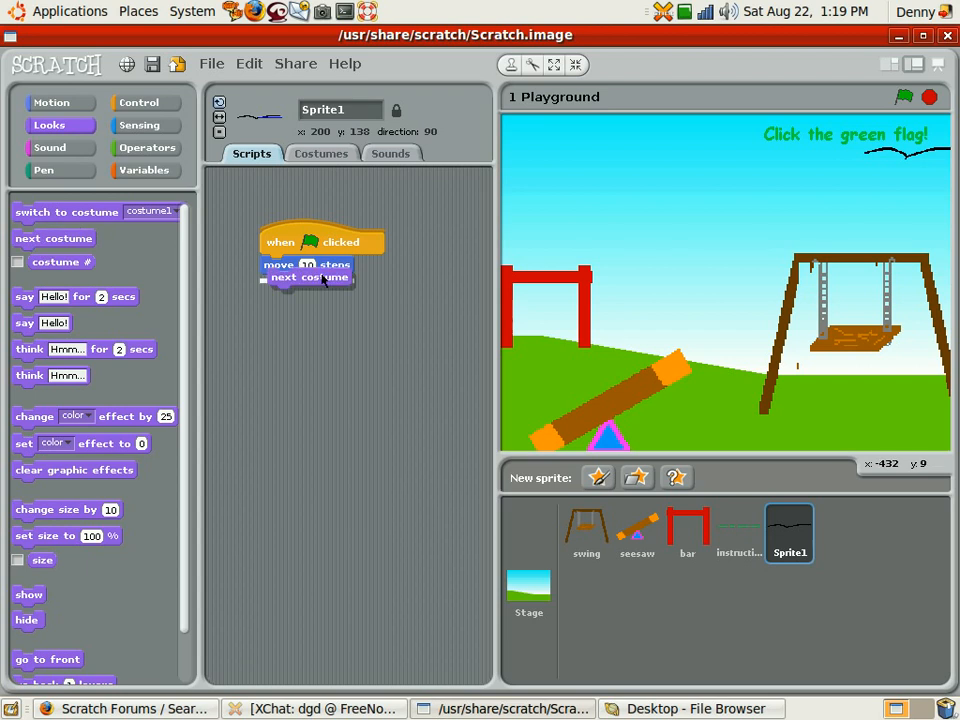
left_click_drag(320, 277, 302, 284)
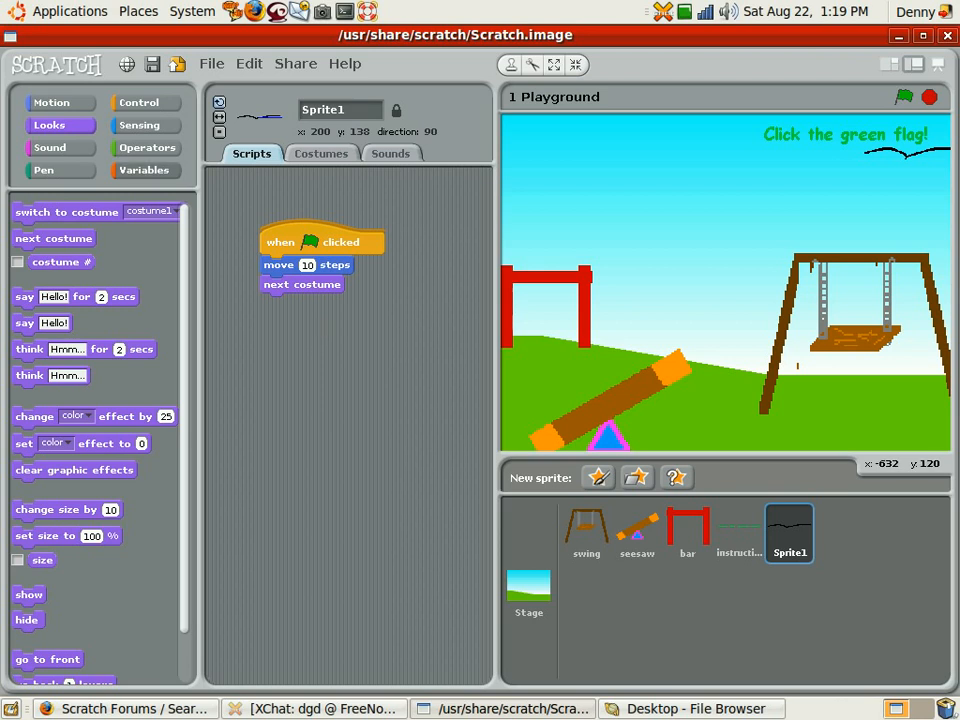
left_click(51, 147)
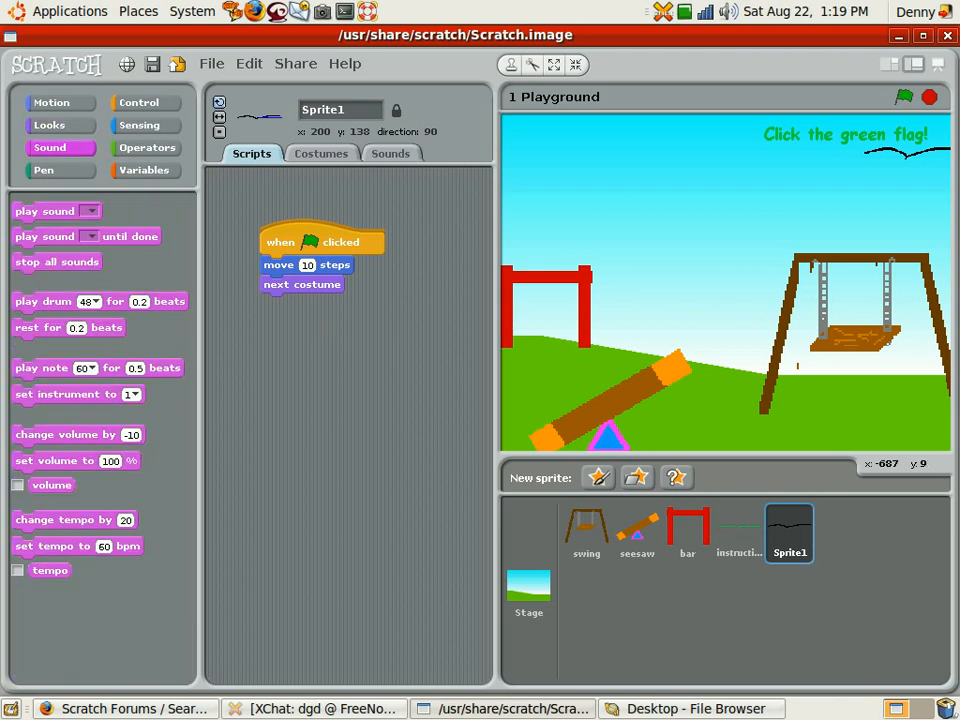
left_click_drag(45, 211, 287, 307)
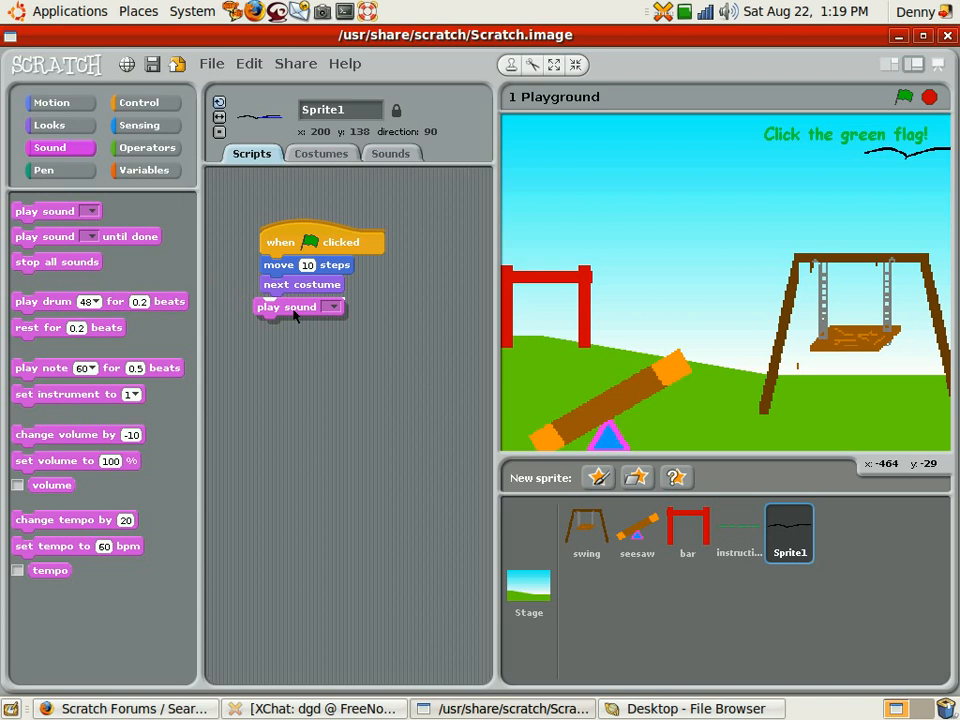
left_click(332, 307)
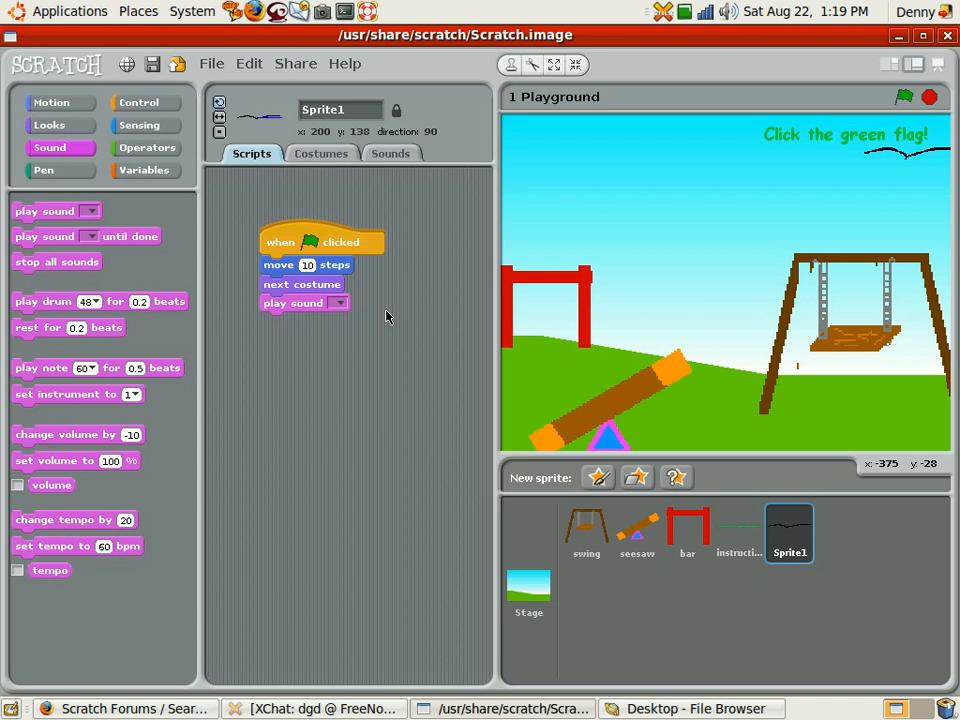
- Record a short test sound for Sprite1, then cancel the recorder to discard it
left_click(302, 186)
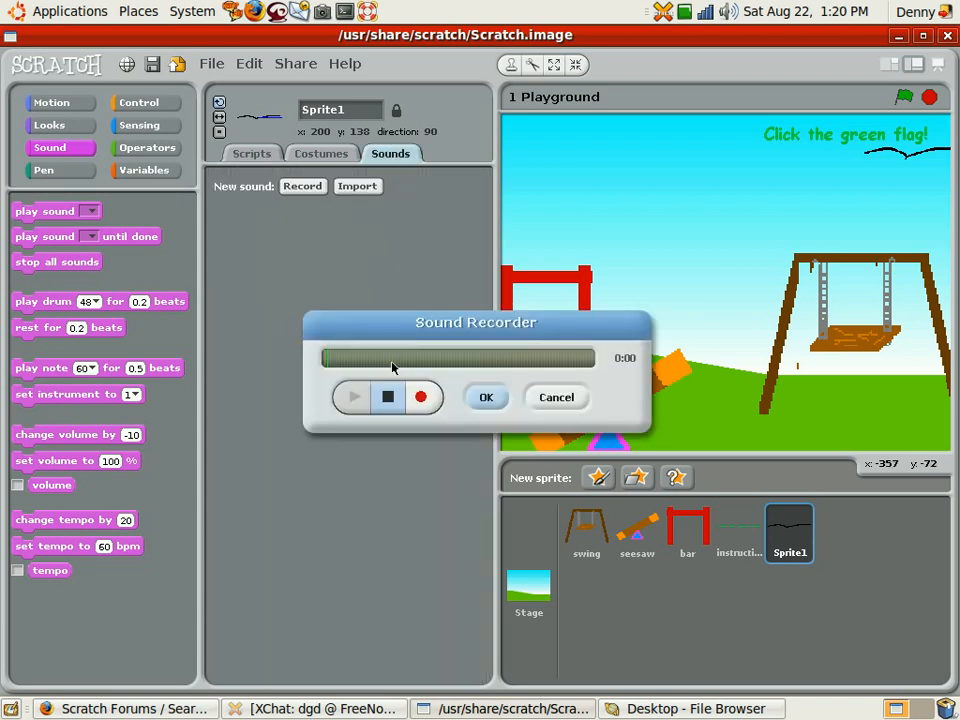
left_click(421, 397)
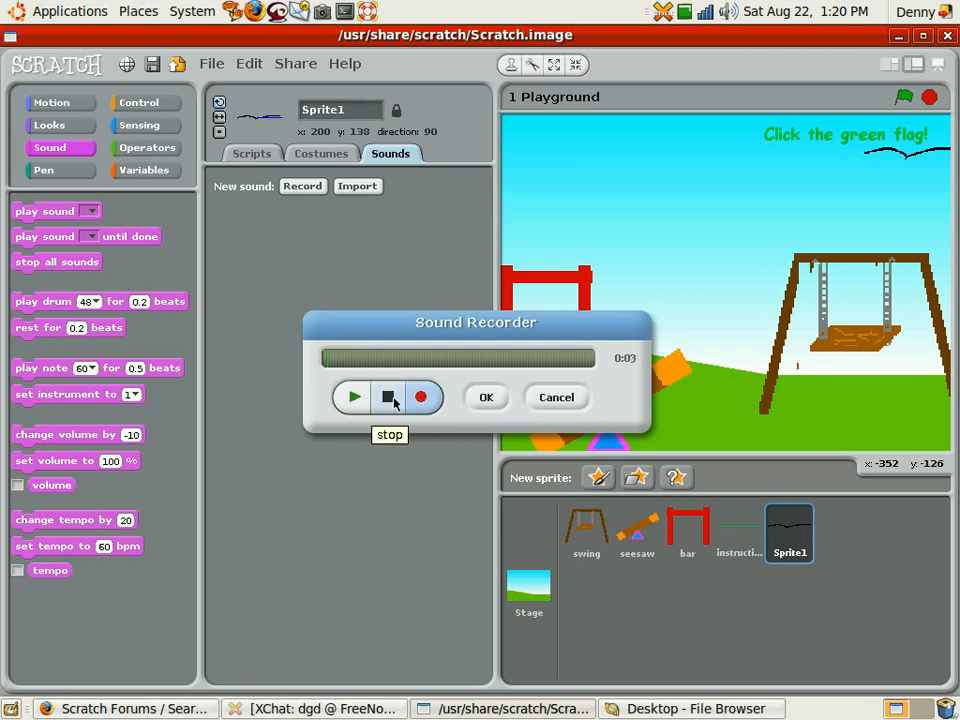
left_click(389, 397)
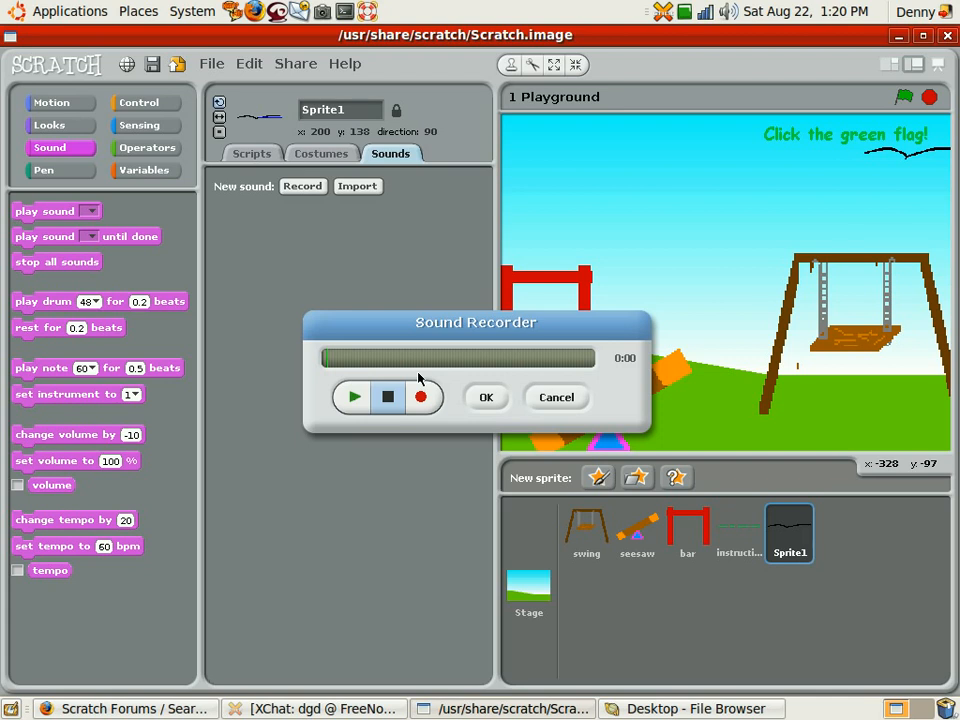
mouse_move(417, 326)
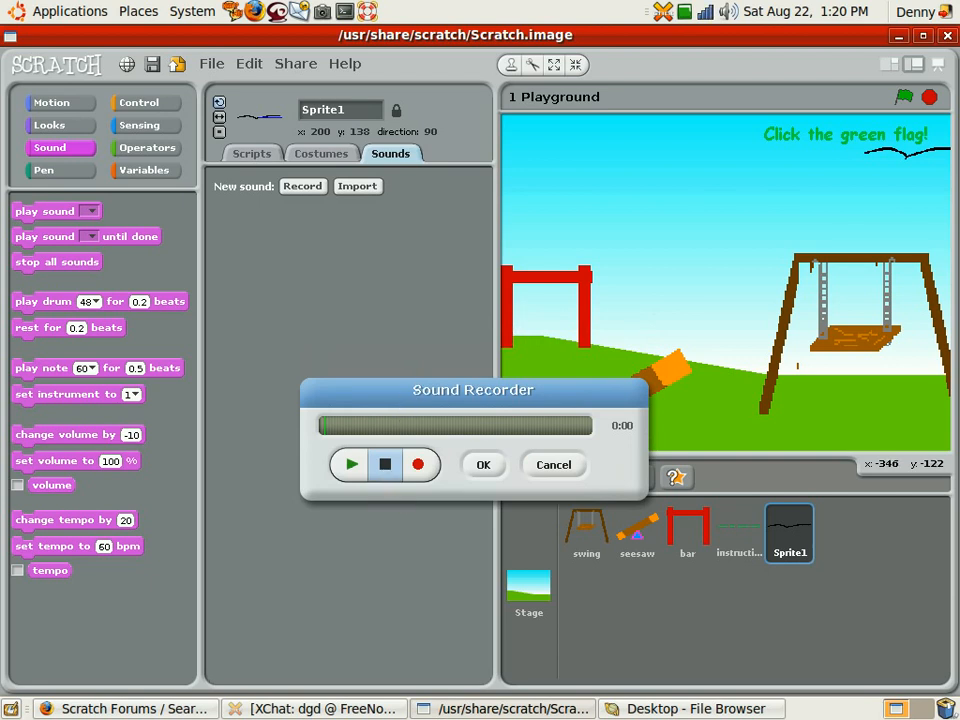
left_click_drag(472, 389, 442, 357)
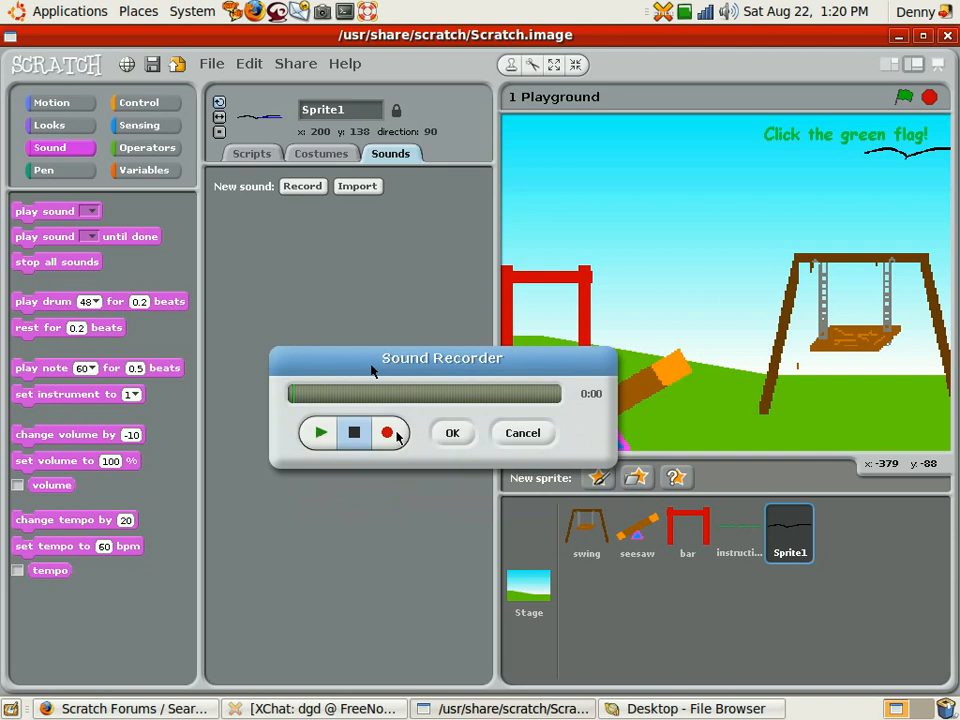
left_click(523, 432)
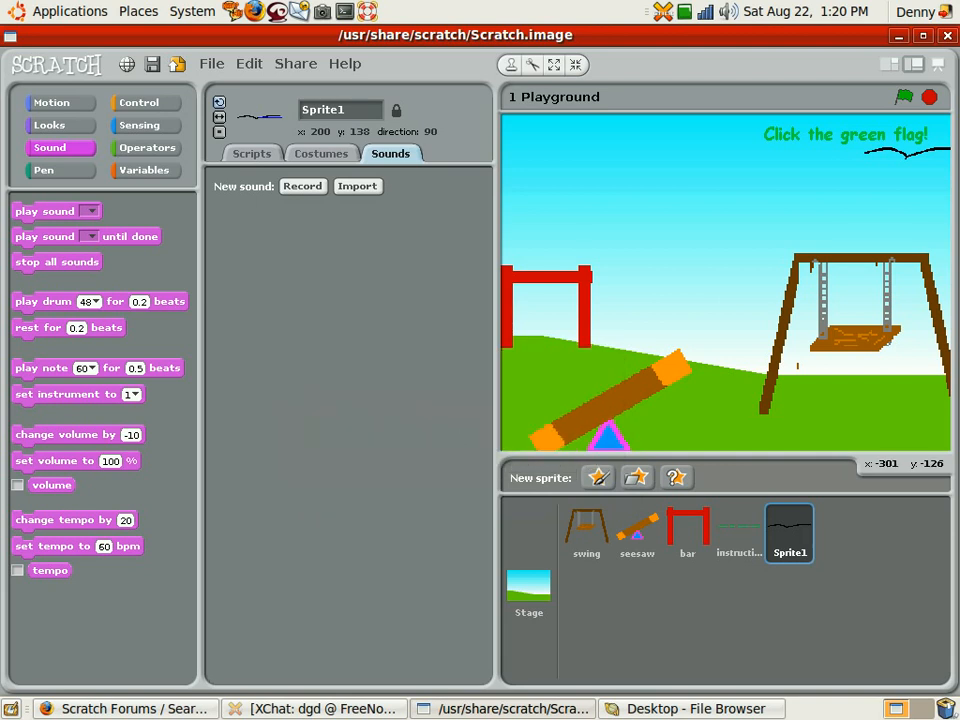
mouse_move(413, 293)
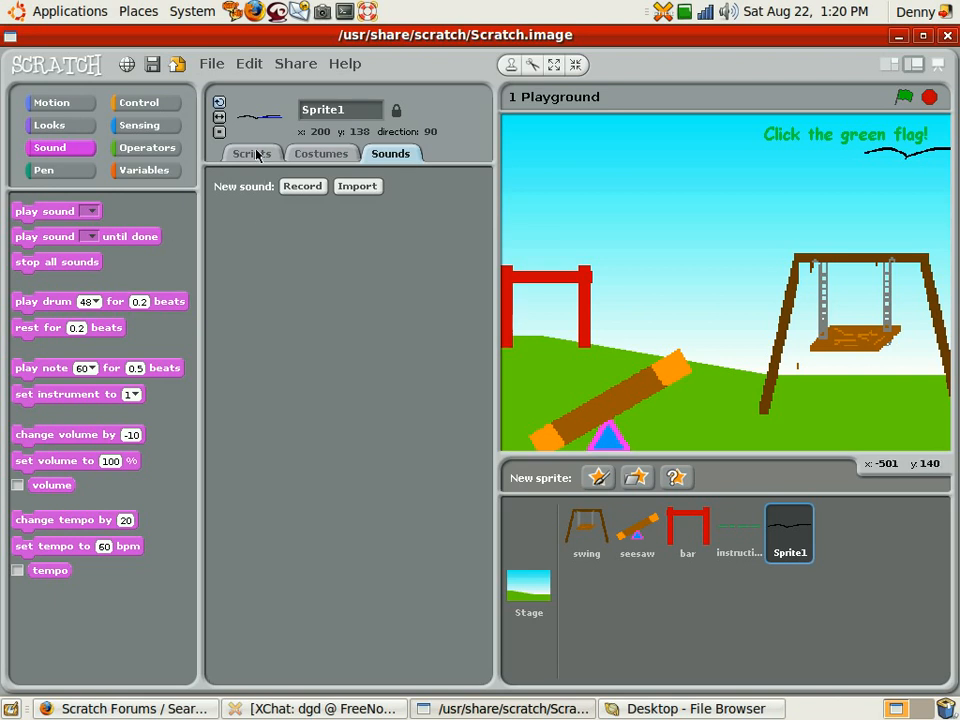
- Back on Sprite1's scripts, run the green-flag script and open the Help menu
left_click(251, 153)
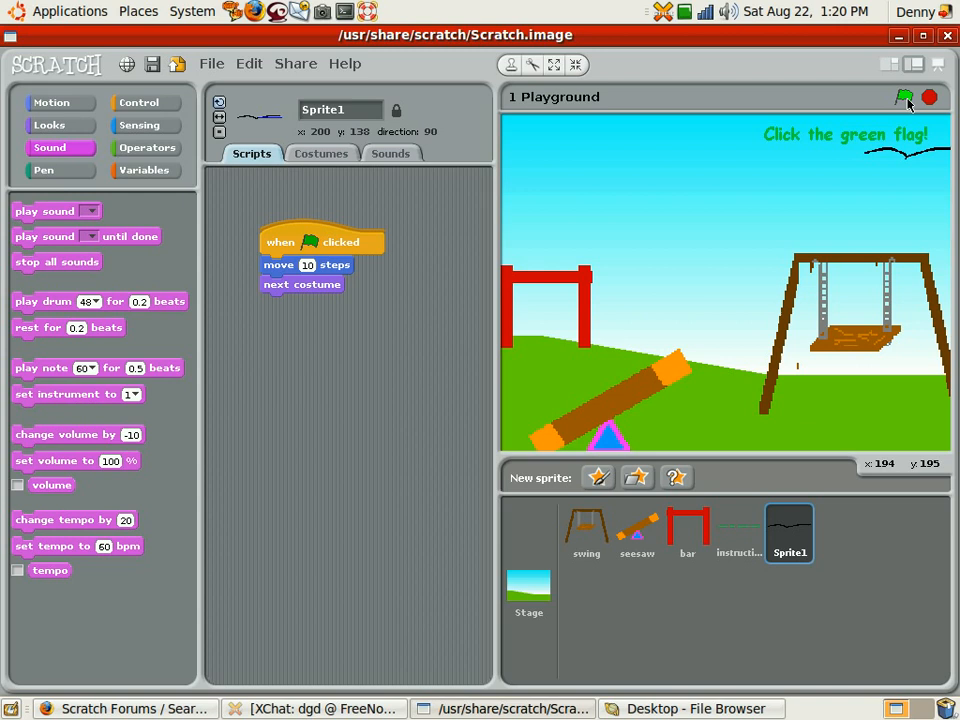
left_click(905, 97)
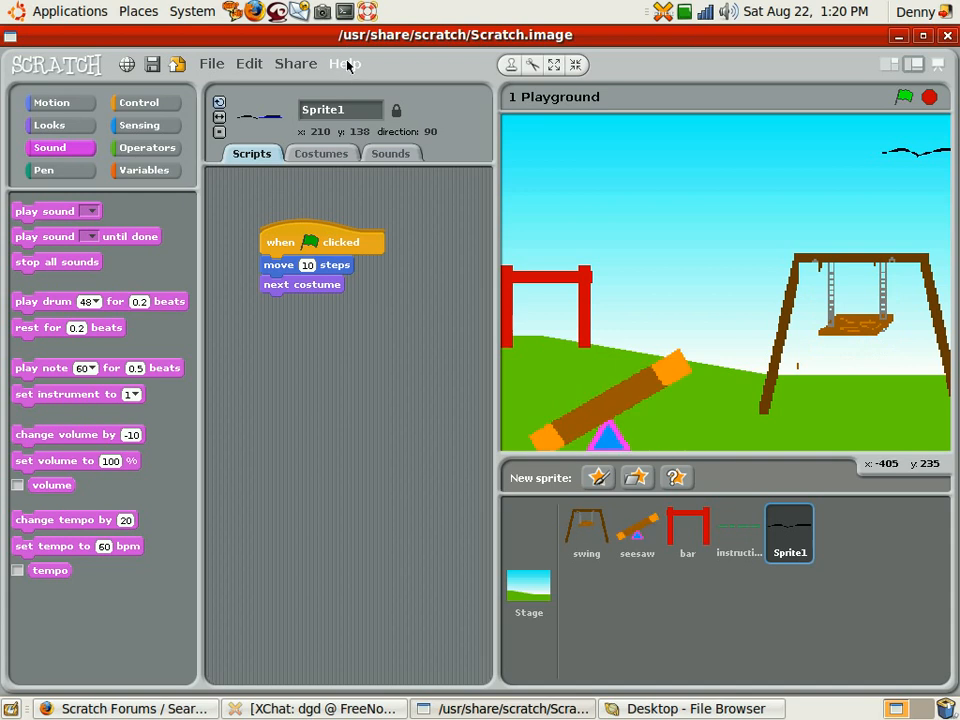
left_click(344, 63)
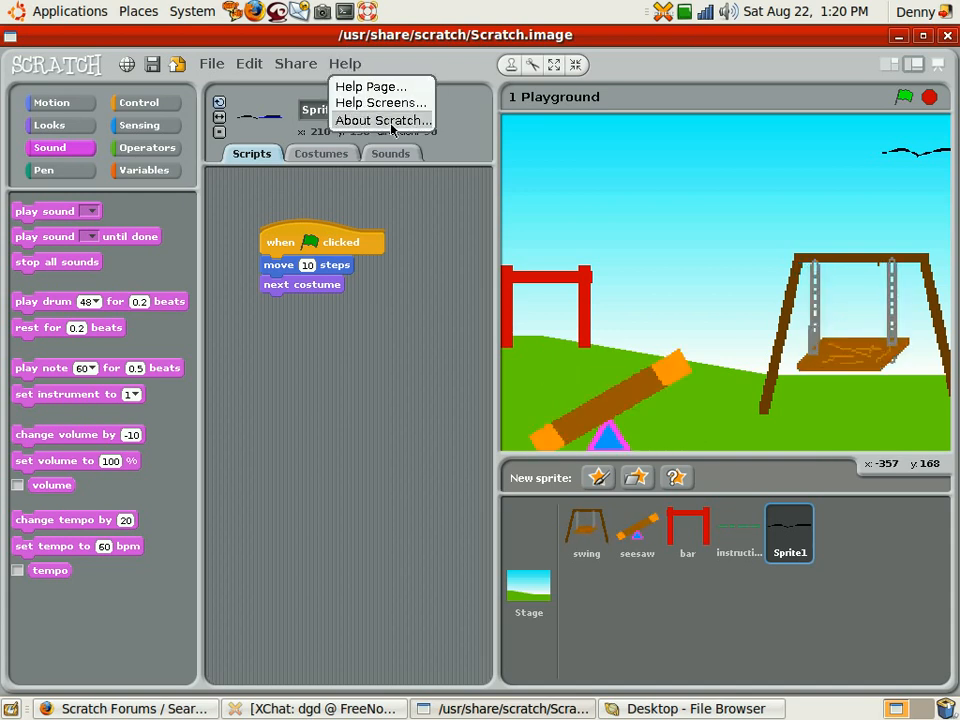